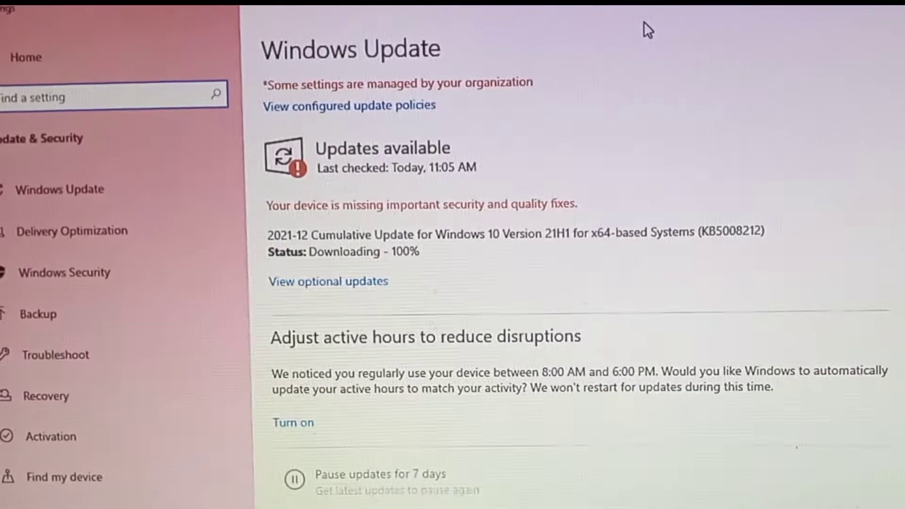
- Look over the Windows Update page showing the downloaded December cumulative update
{"action": "scroll", "scroll_direction": "down", "scroll_amount": 3}
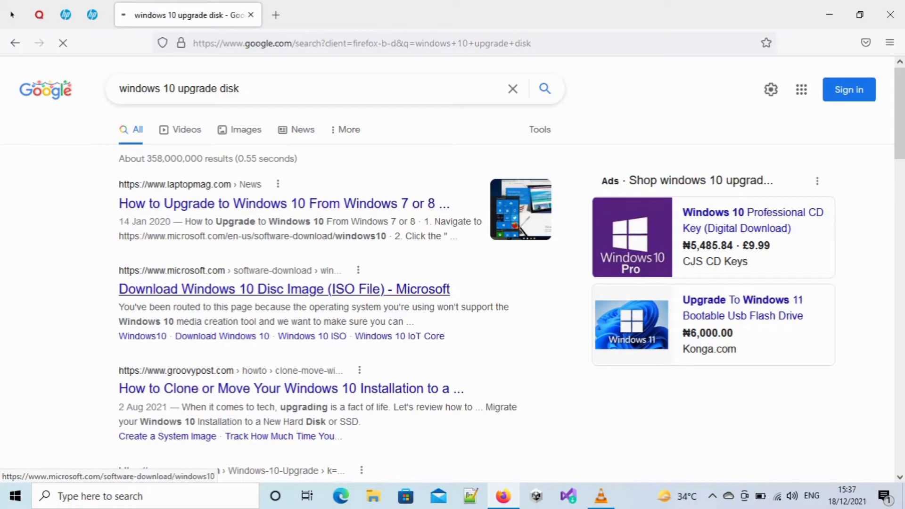
- Go to the 'Download Windows 10 Disc Image (ISO File) - Microsoft' result
{"action": "left_click", "coordinate": [284, 290]}
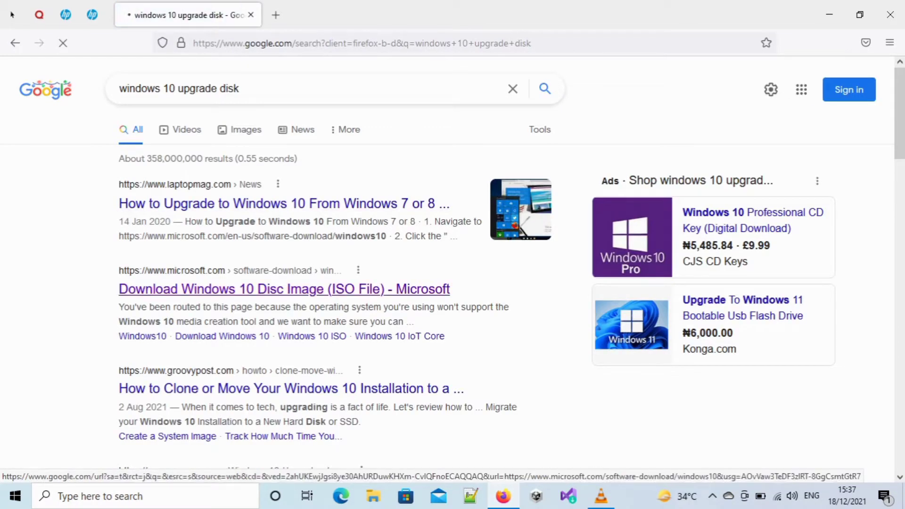
{"action": "left_click", "coordinate": [283, 289]}
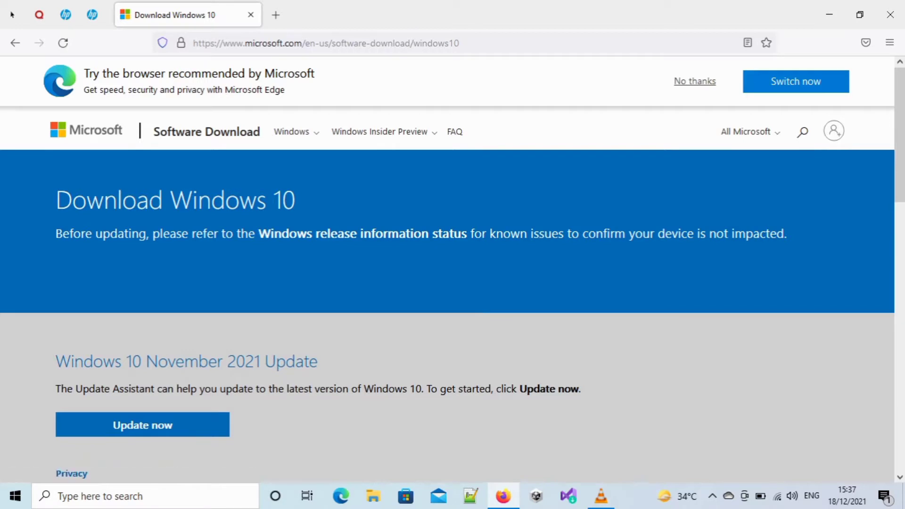
- Dismiss the Edge banner with 'No thanks' and reach the Create Windows 10 installation media section
{"action": "left_click", "coordinate": [695, 81]}
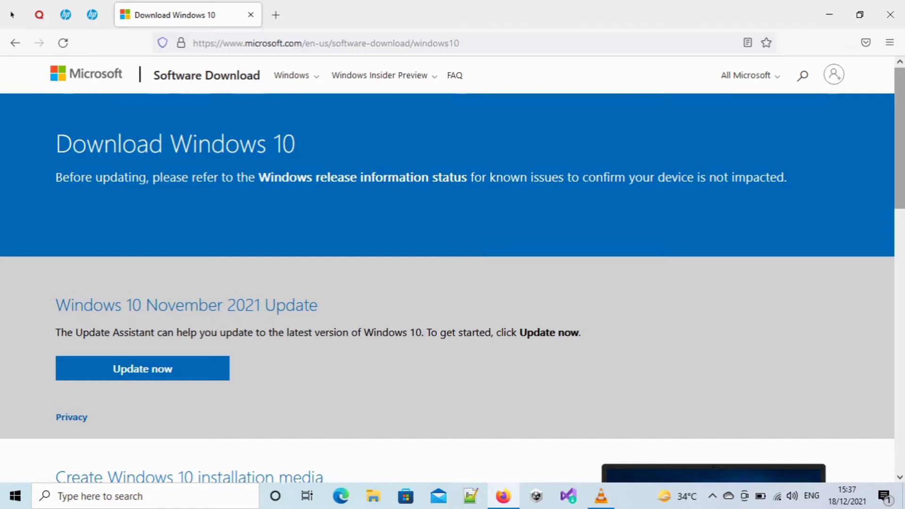
{"action": "scroll", "scroll_direction": "down", "scroll_amount": 3}
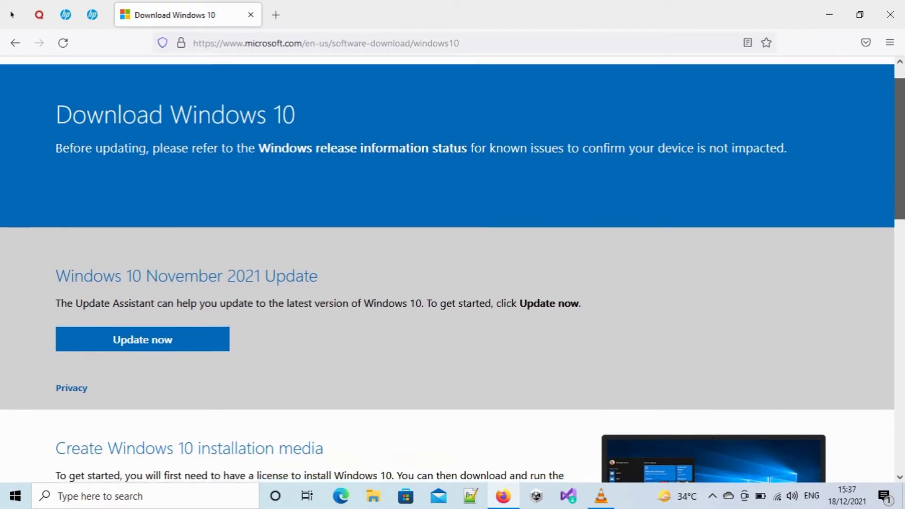
{"action": "scroll", "scroll_direction": "down", "scroll_amount": 3}
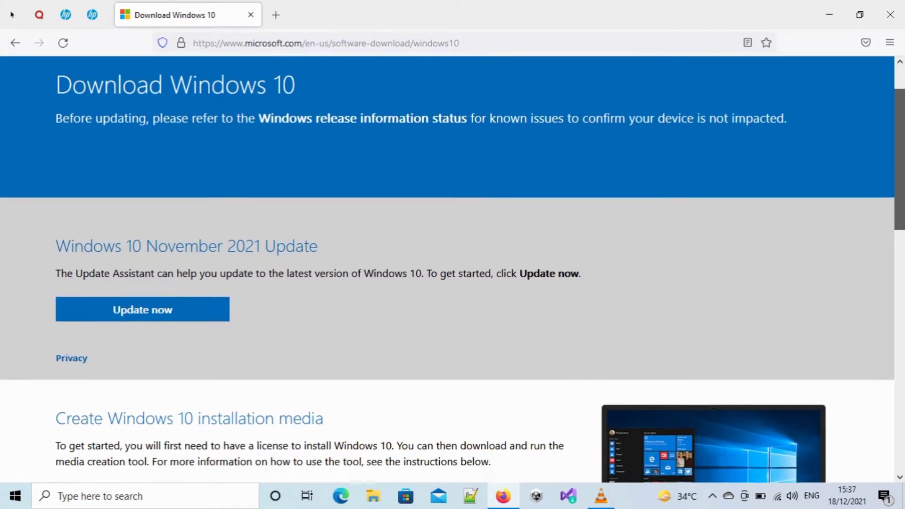
{"action": "scroll", "scroll_direction": "down", "scroll_amount": 3}
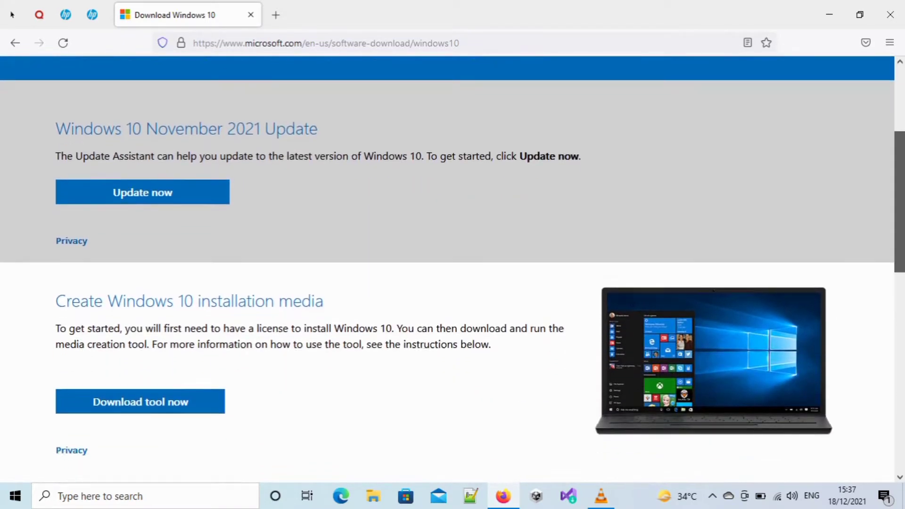
{"action": "scroll", "scroll_direction": "down", "scroll_amount": 3}
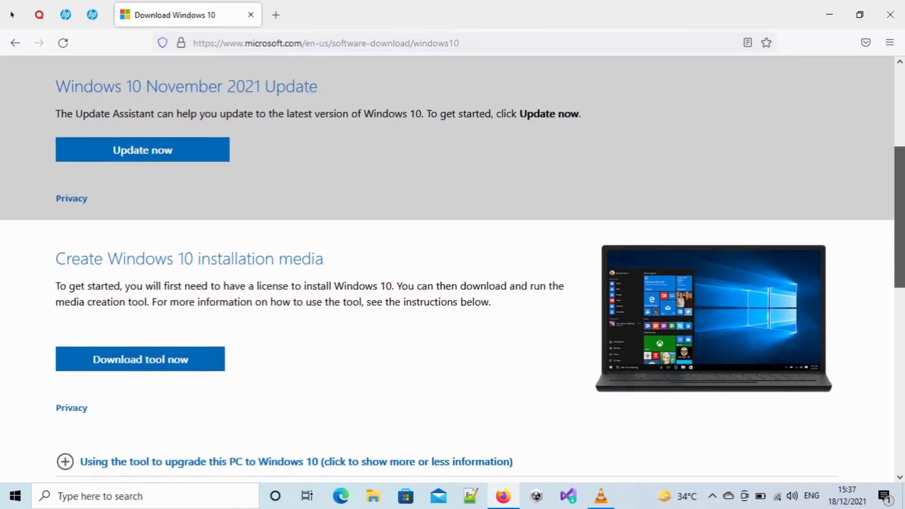
{"action": "scroll", "scroll_direction": "down", "scroll_amount": 3}
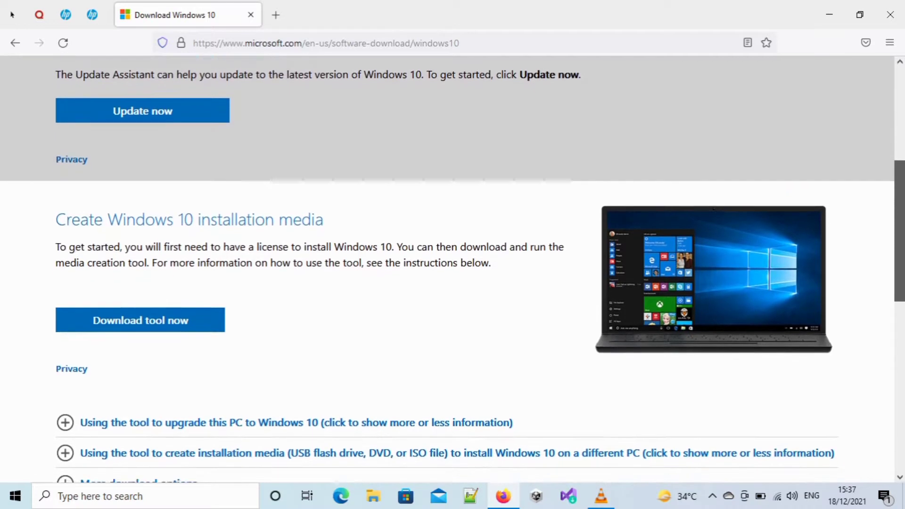
{"action": "scroll", "scroll_direction": "down", "scroll_amount": 3}
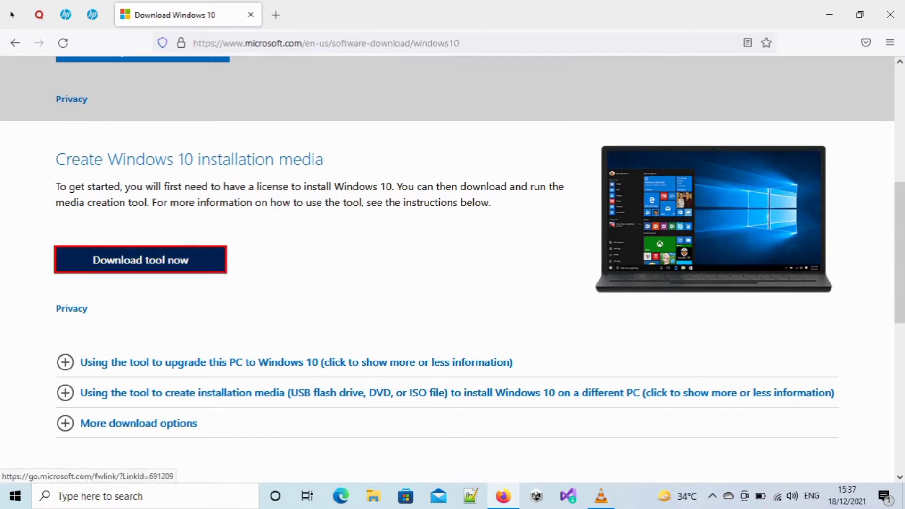
- Download the tool now and save MediaCreationTool21H2.exe through Firefox's Save File dialog
{"action": "left_click", "coordinate": [140, 260]}
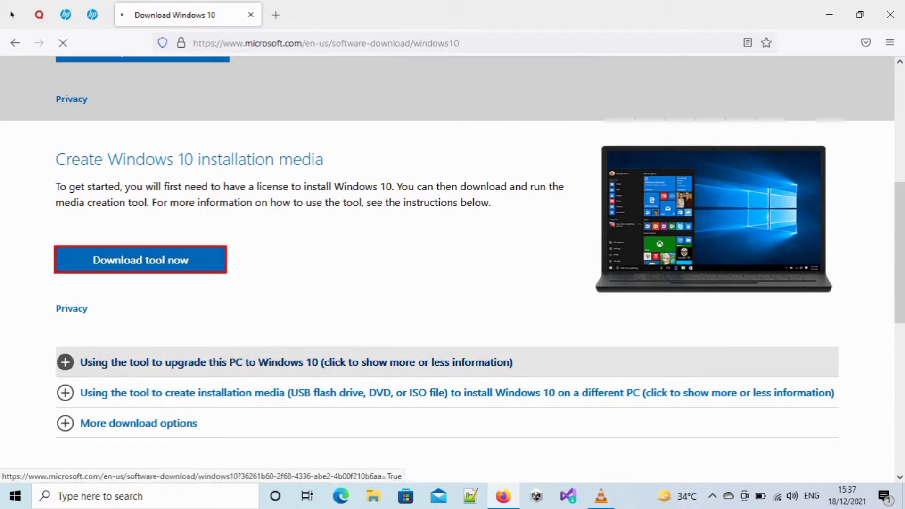
{"action": "left_click", "coordinate": [139, 260]}
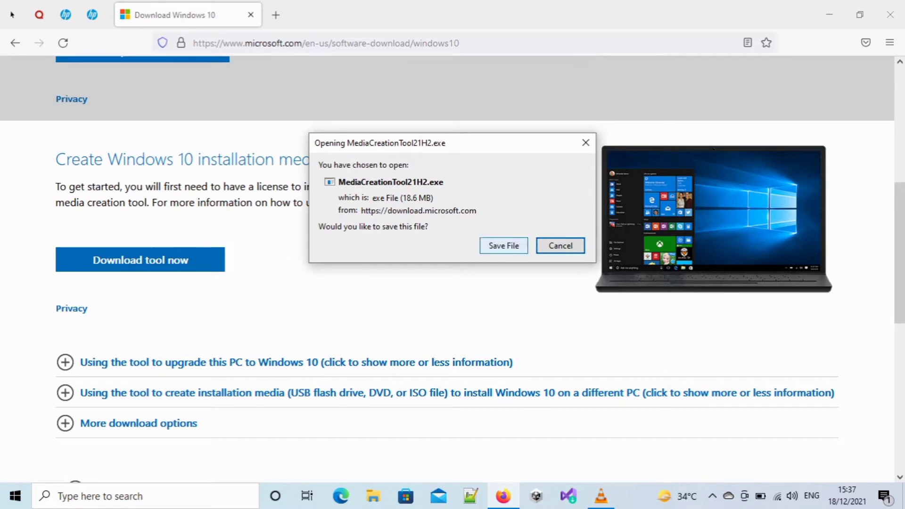
{"action": "left_click", "coordinate": [558, 245]}
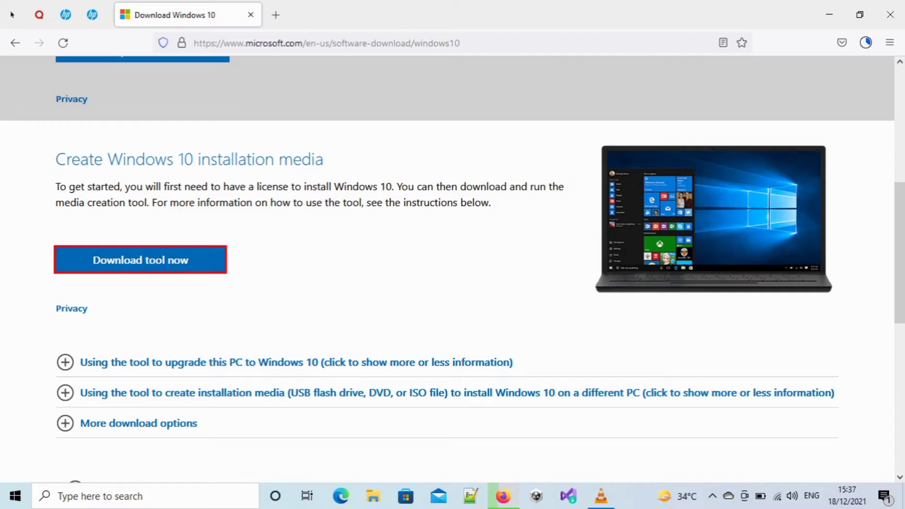
{"action": "mouse_move", "coordinate": [231, 392]}
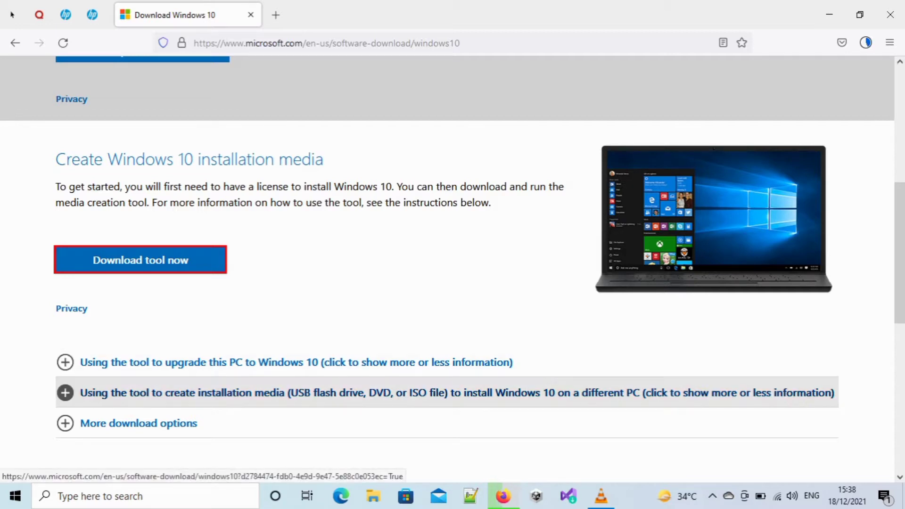
- Expand the instructions for media on a different PC, then launch the downloaded tool from Firefox
{"action": "left_click", "coordinate": [65, 392]}
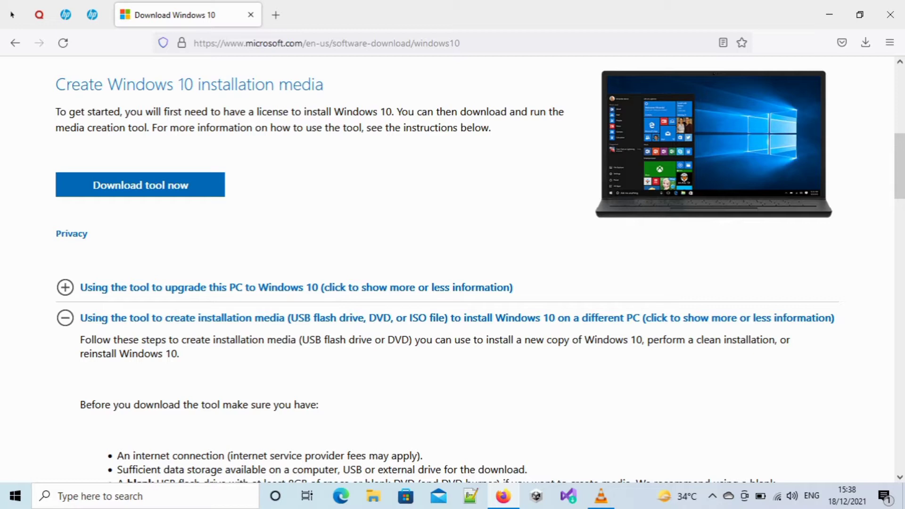
{"action": "left_click", "coordinate": [139, 185]}
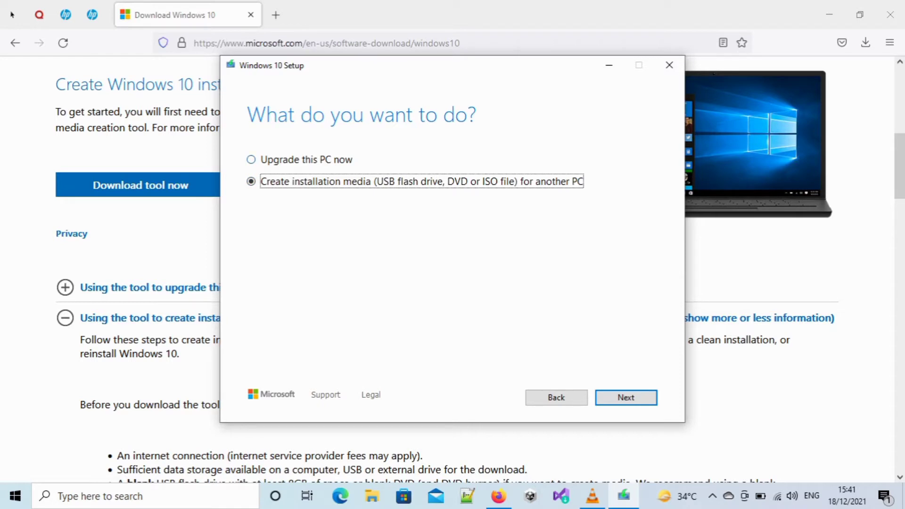
- Choose 'Create installation media (USB flash drive, DVD or ISO file) for another PC' and continue
{"action": "left_click", "coordinate": [250, 181]}
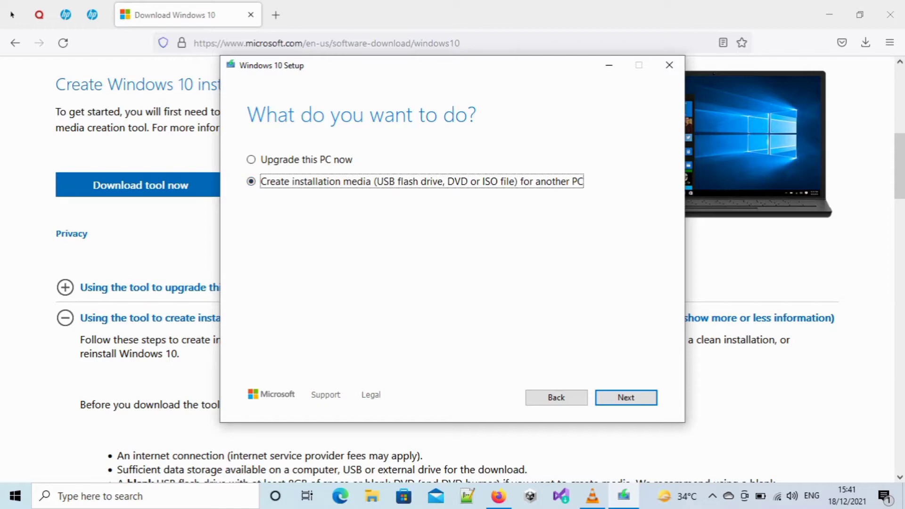
{"action": "left_click", "coordinate": [625, 397]}
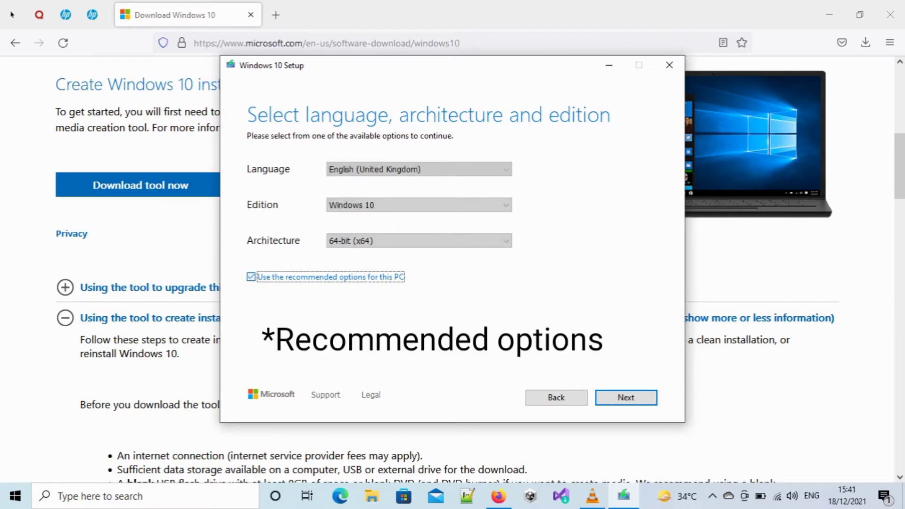
- Untick recommended options, set Architecture to Both and Language to English (United States), and continue
{"action": "left_click", "coordinate": [250, 276]}
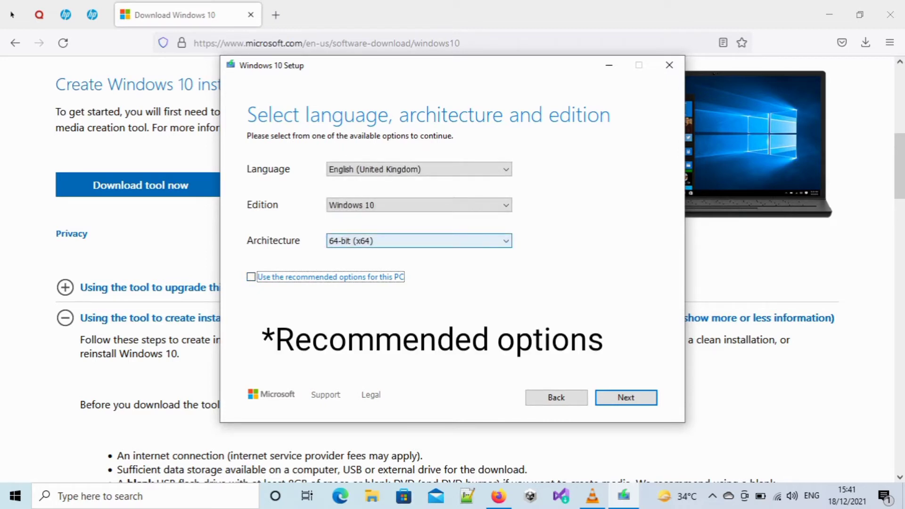
{"action": "left_click", "coordinate": [418, 241]}
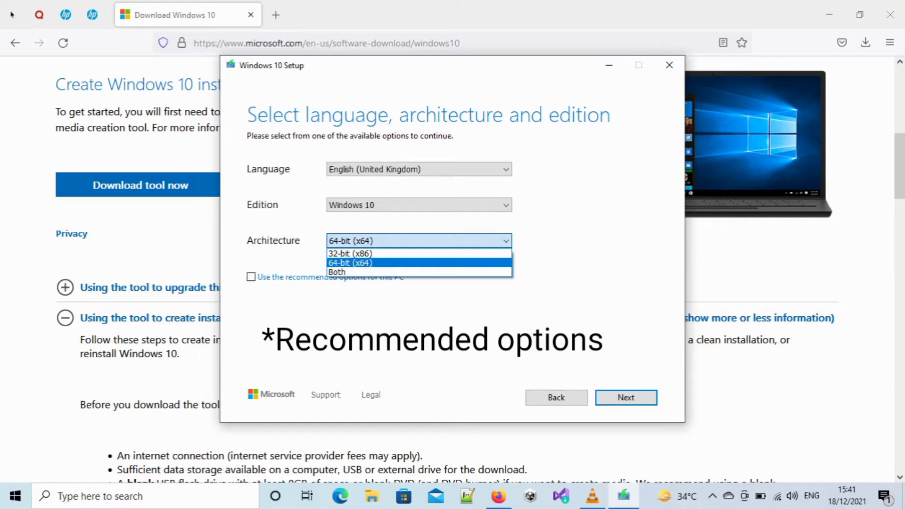
{"action": "left_click", "coordinate": [338, 271]}
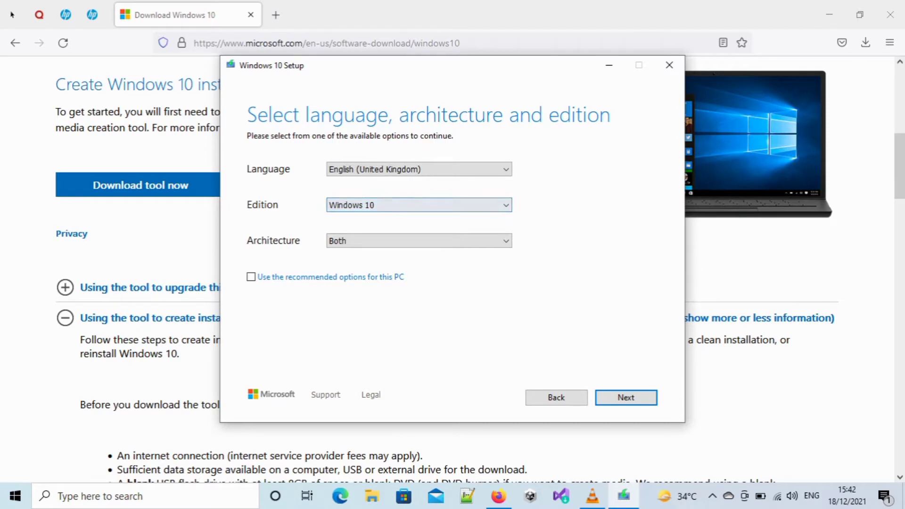
{"action": "left_click", "coordinate": [418, 169]}
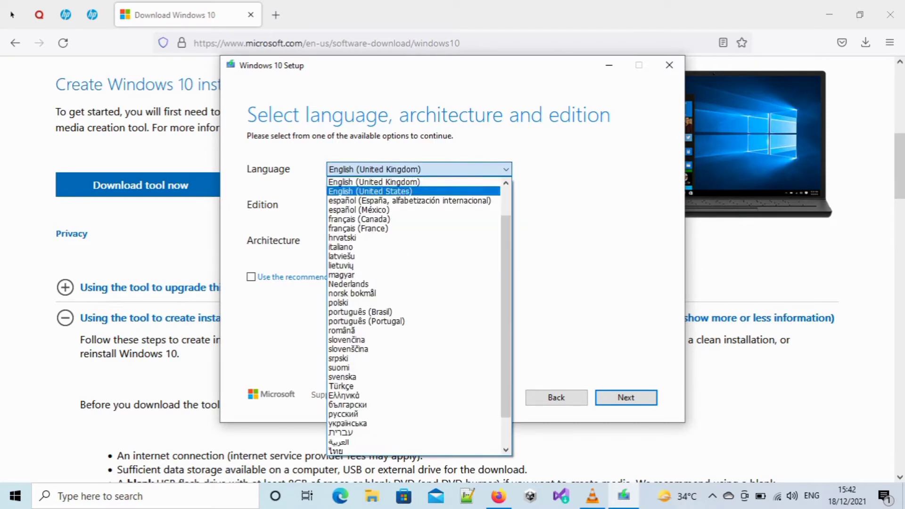
{"action": "left_click", "coordinate": [370, 191]}
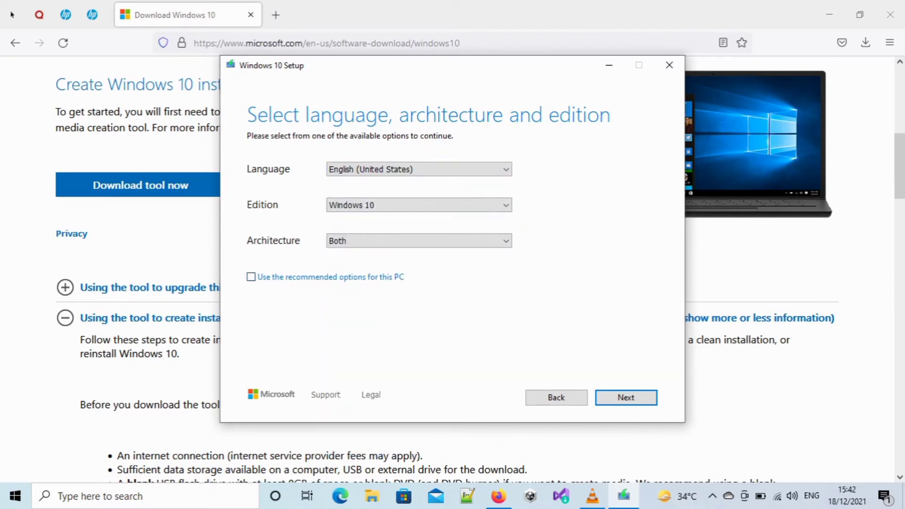
{"action": "left_click", "coordinate": [625, 397]}
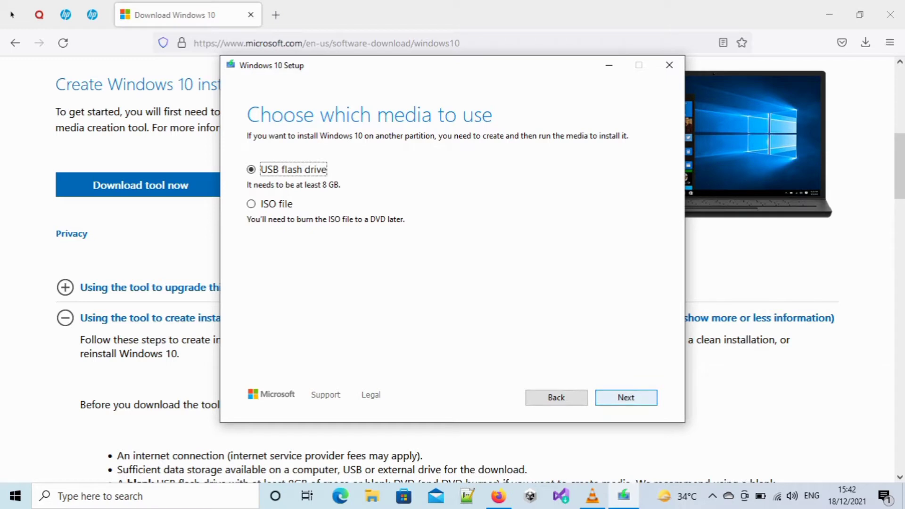
- Keep USB flash drive, pick F: (Storage) as the target and start creating the media
{"action": "left_click", "coordinate": [625, 397]}
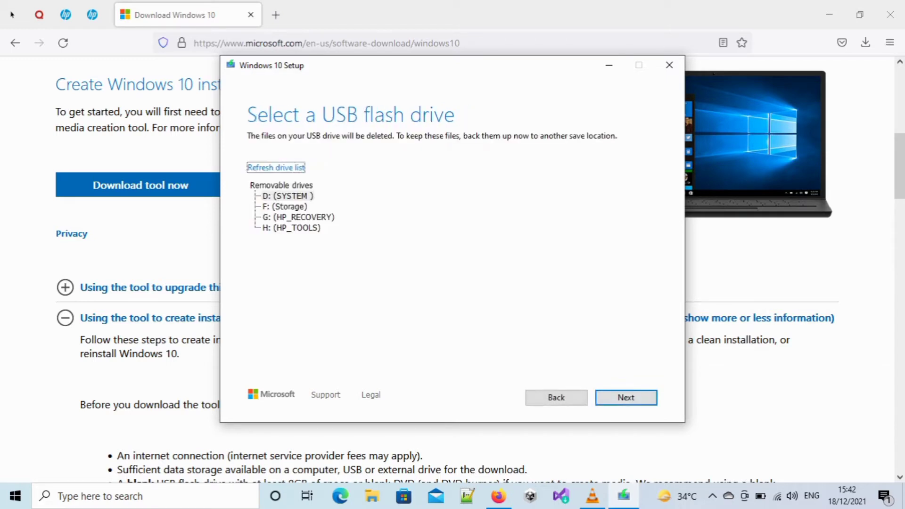
{"action": "left_click", "coordinate": [284, 206]}
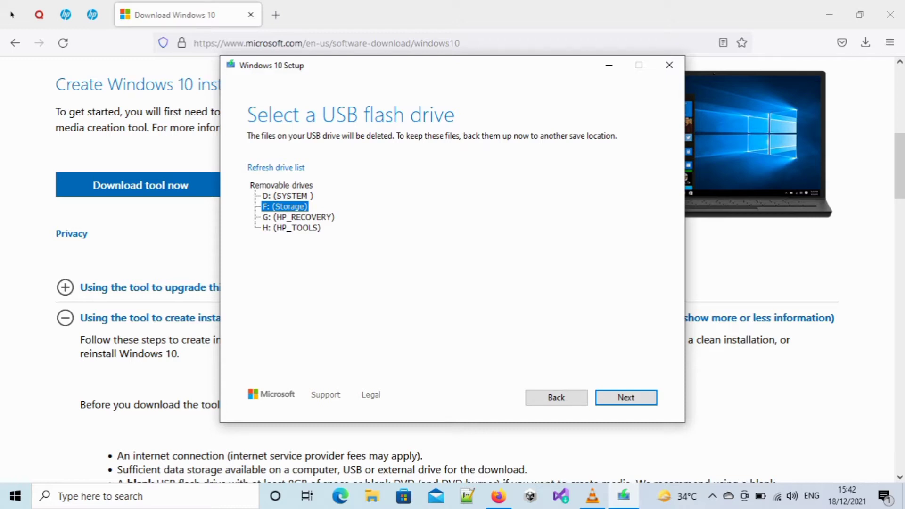
{"action": "left_click", "coordinate": [625, 396]}
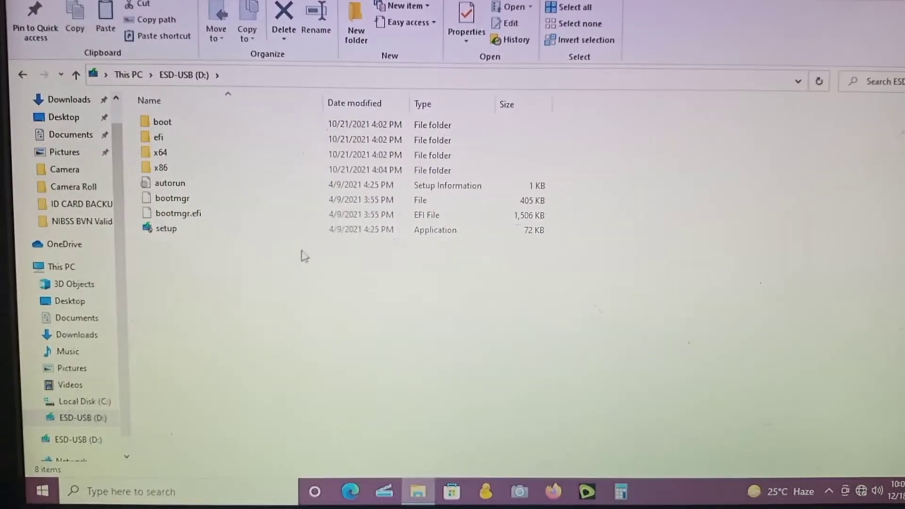
- Run setup from the ESD-USB (D:) drive and continue past the Install Windows 10 page
{"action": "double_click", "coordinate": [166, 228]}
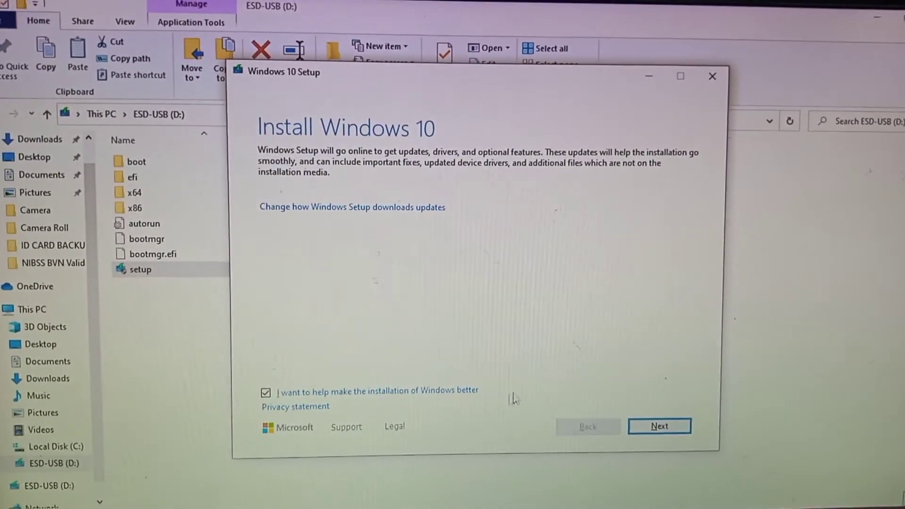
{"action": "left_click", "coordinate": [659, 426]}
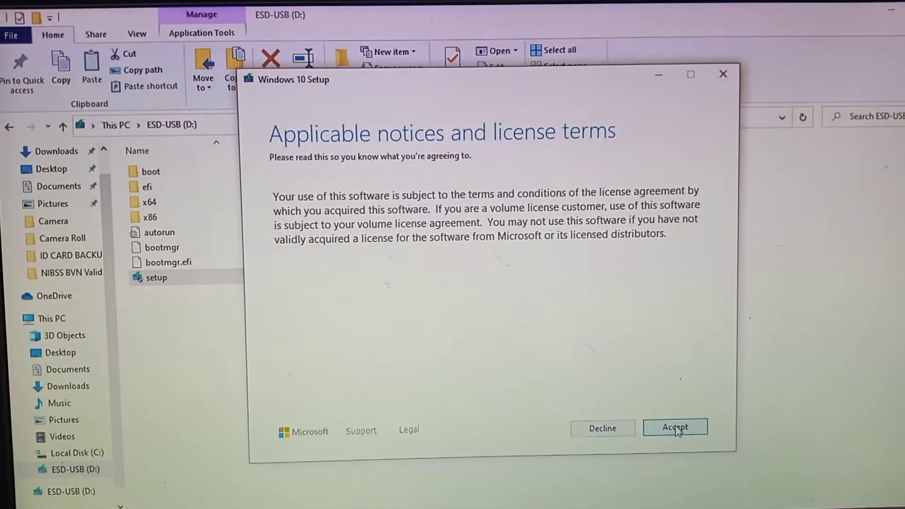
- Accept the applicable notices and license terms so setup checks for enough space
{"action": "left_click", "coordinate": [675, 428]}
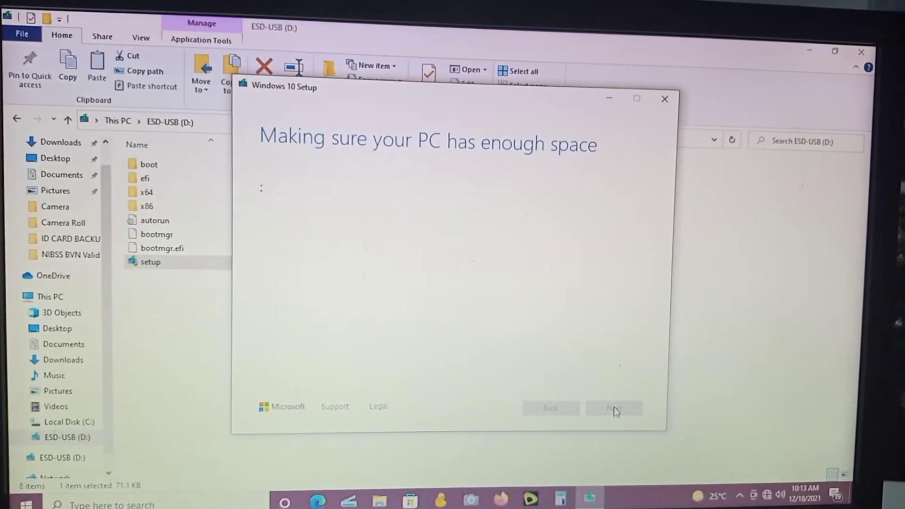
- Reach Ready to install and review Choose what to keep, with Keep personal files and apps
{"action": "left_click", "coordinate": [613, 408]}
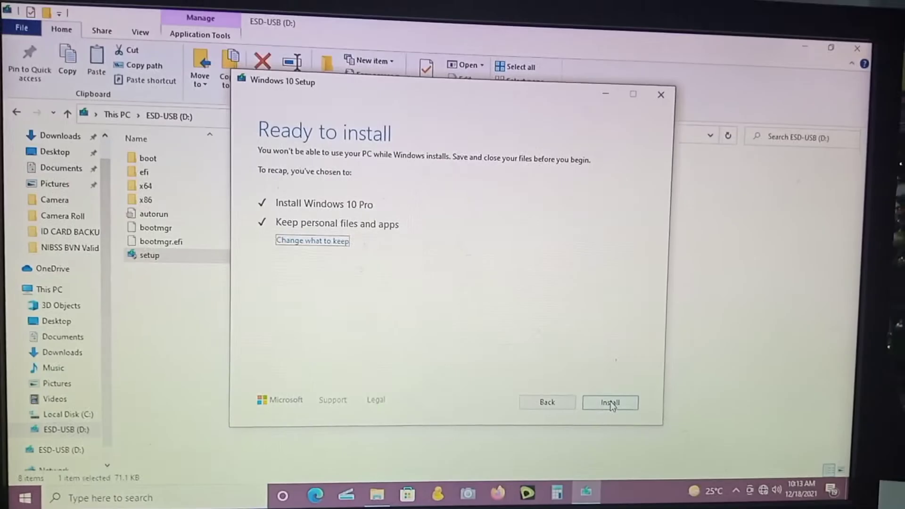
{"action": "left_click", "coordinate": [312, 240]}
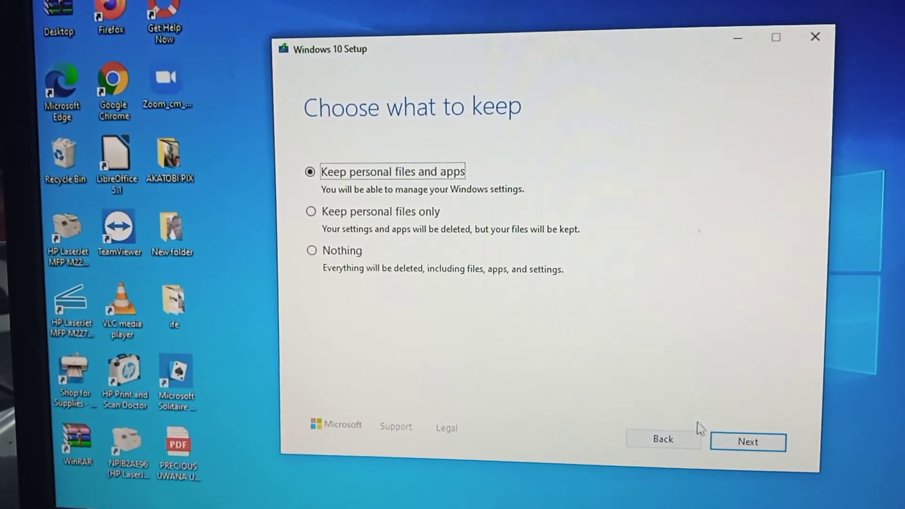
- Confirm Keep personal files and apps and proceed with the Windows 10 upgrade
{"action": "left_click", "coordinate": [747, 441]}
{"action": "type", "text": "chec"}
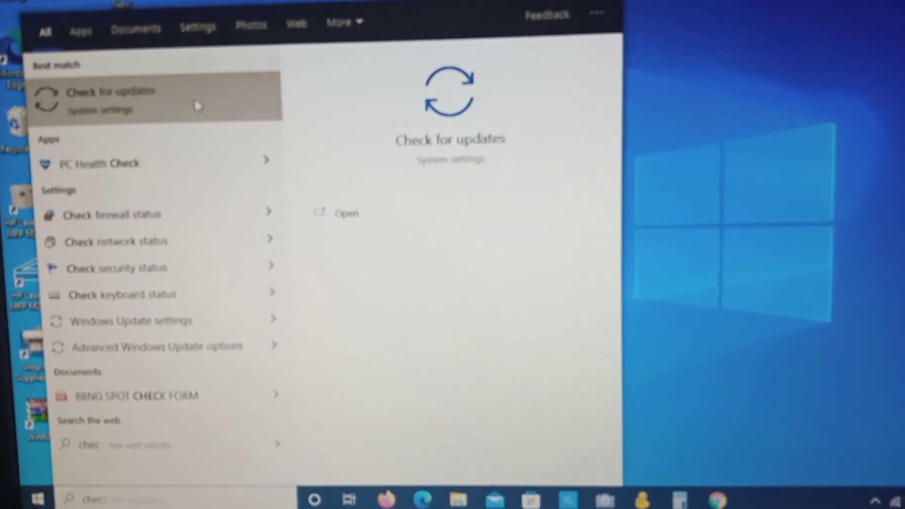
- View Windows Update reporting the PC up to date, then return to Windows search
{"action": "left_click", "coordinate": [112, 91]}
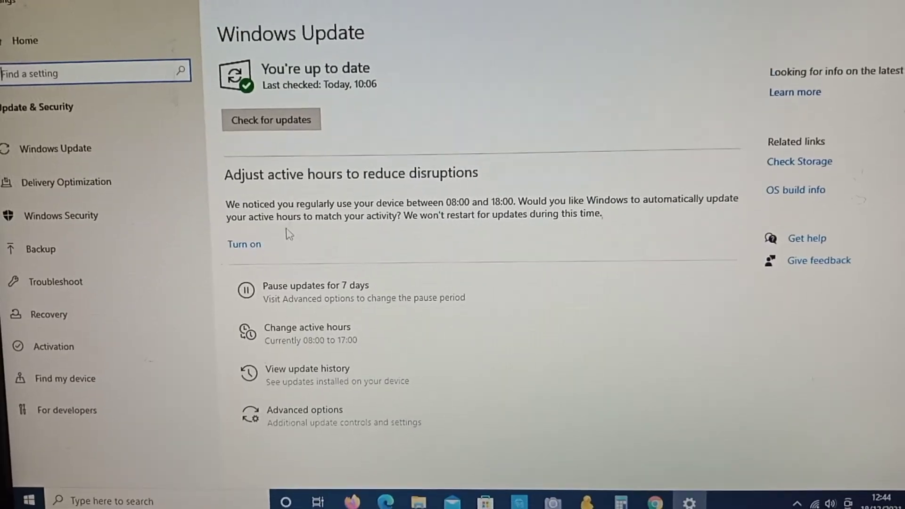
{"action": "left_click", "coordinate": [28, 497]}
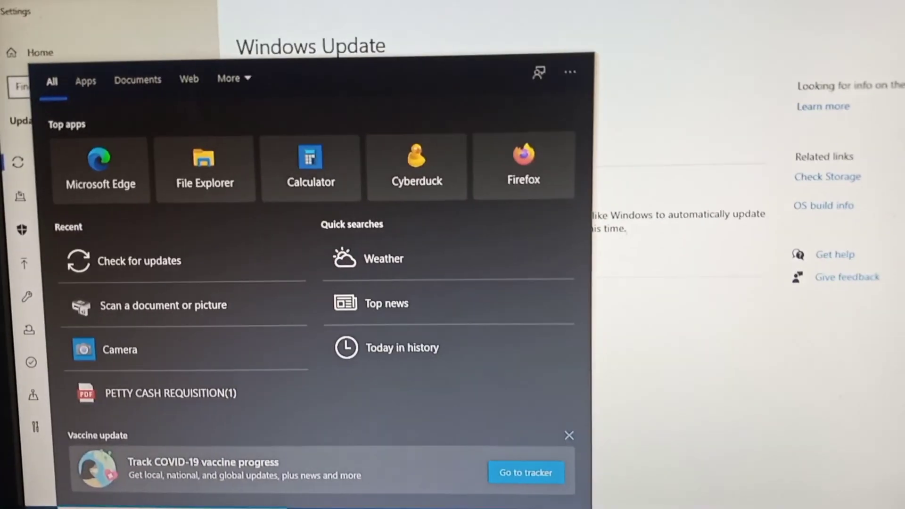
- Run winver confirming Windows 10 Version 21H1 (OS Build 19043.928), then dismiss About Windows
{"action": "type", "text": "w"}
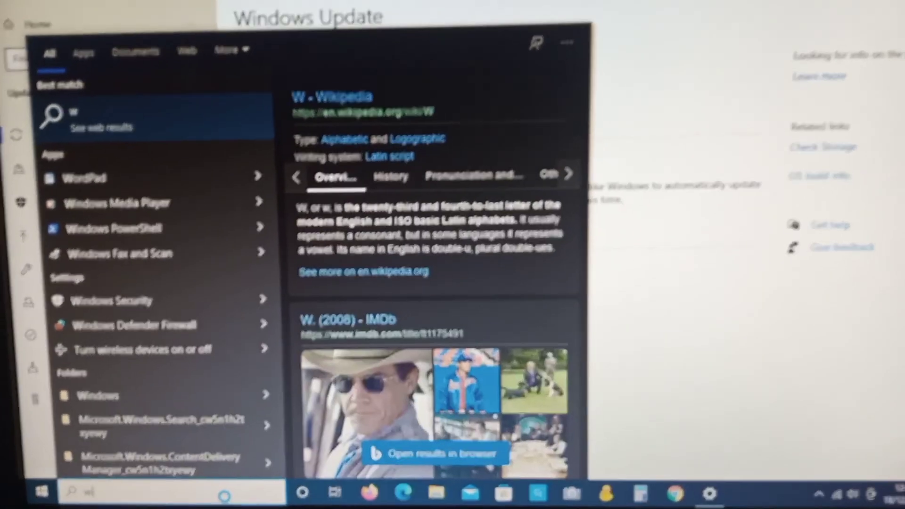
{"action": "type", "text": "inver"}
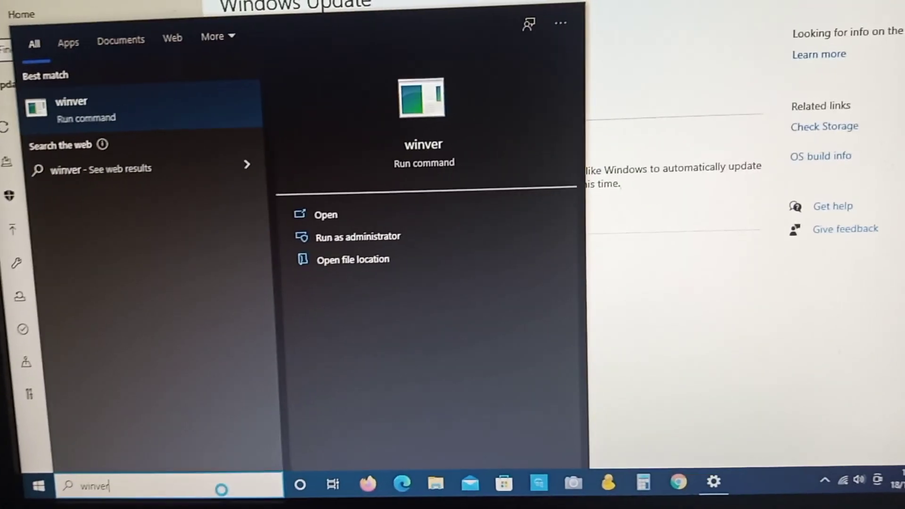
{"action": "left_click", "coordinate": [325, 214]}
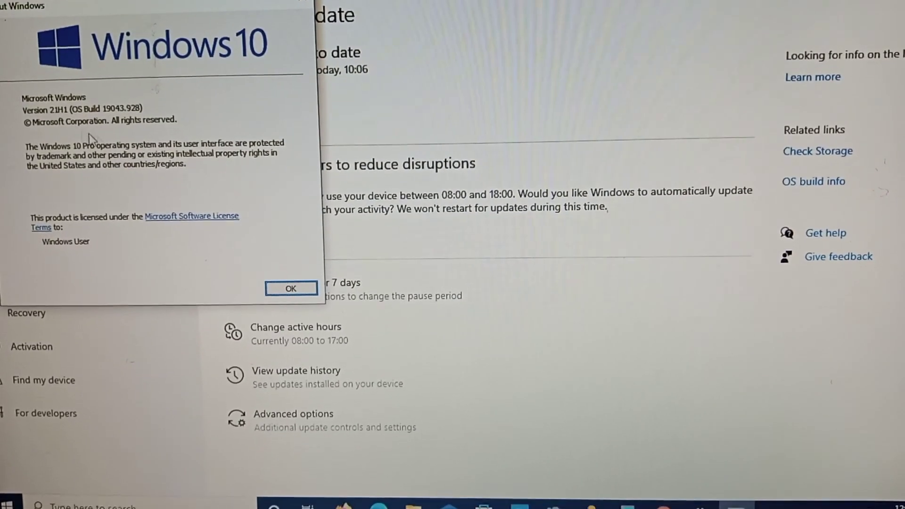
{"action": "left_click", "coordinate": [290, 288]}
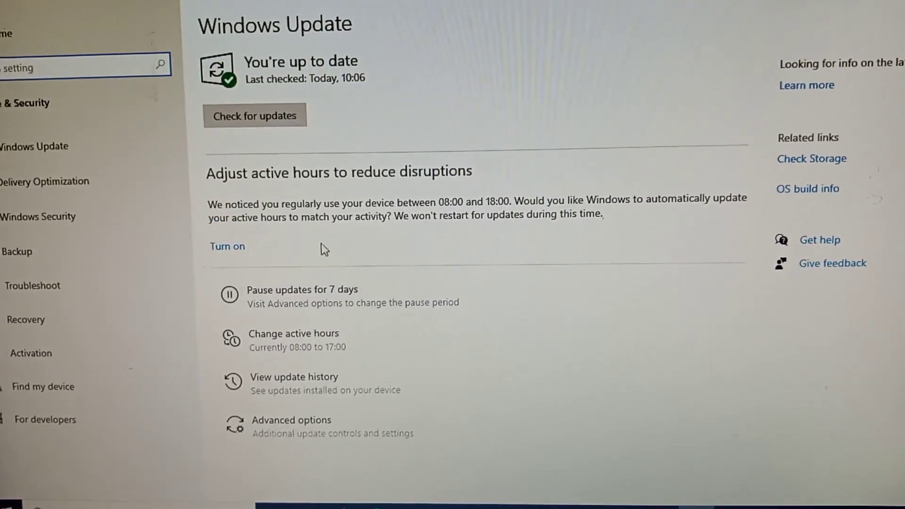